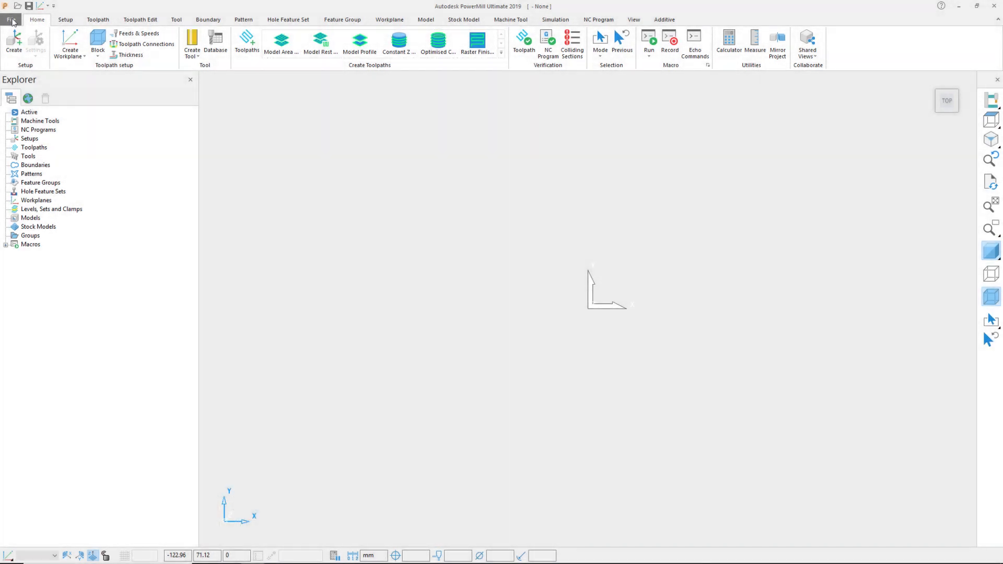
# Step: In Application Options, set the Unit System to Metric (millimetres)
pyautogui.click(11, 19)
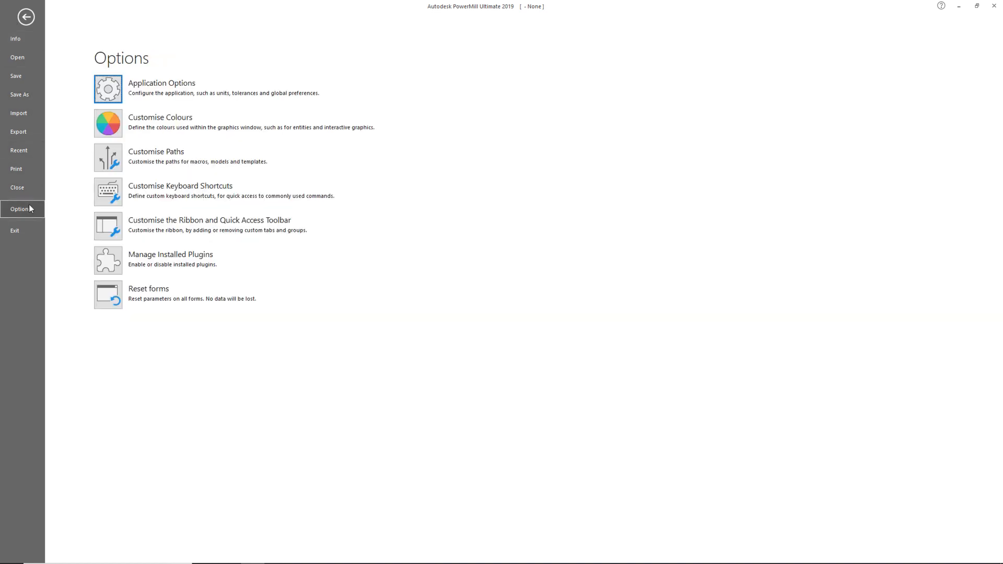
pyautogui.click(161, 86)
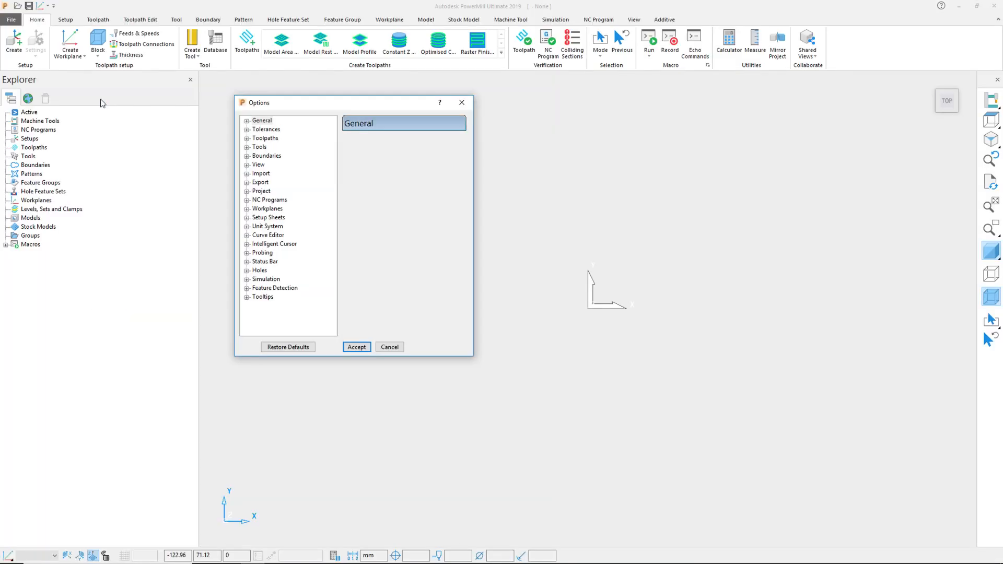
pyautogui.click(246, 226)
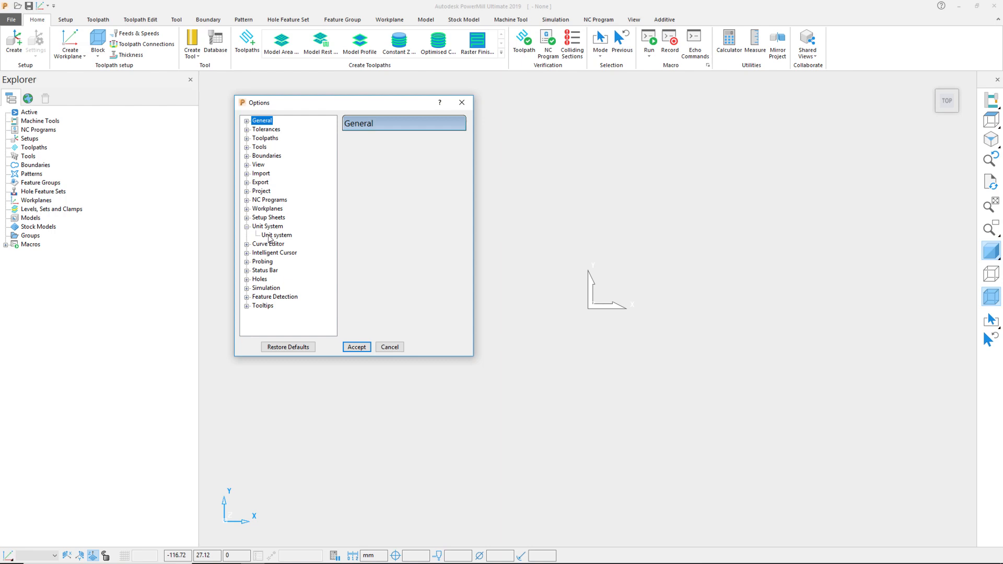
pyautogui.click(275, 235)
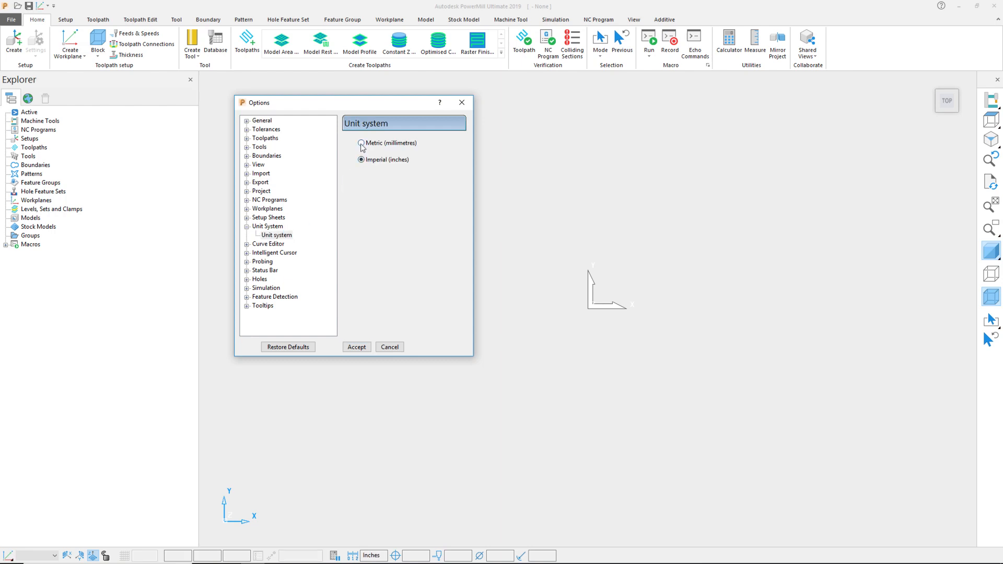
pyautogui.click(361, 143)
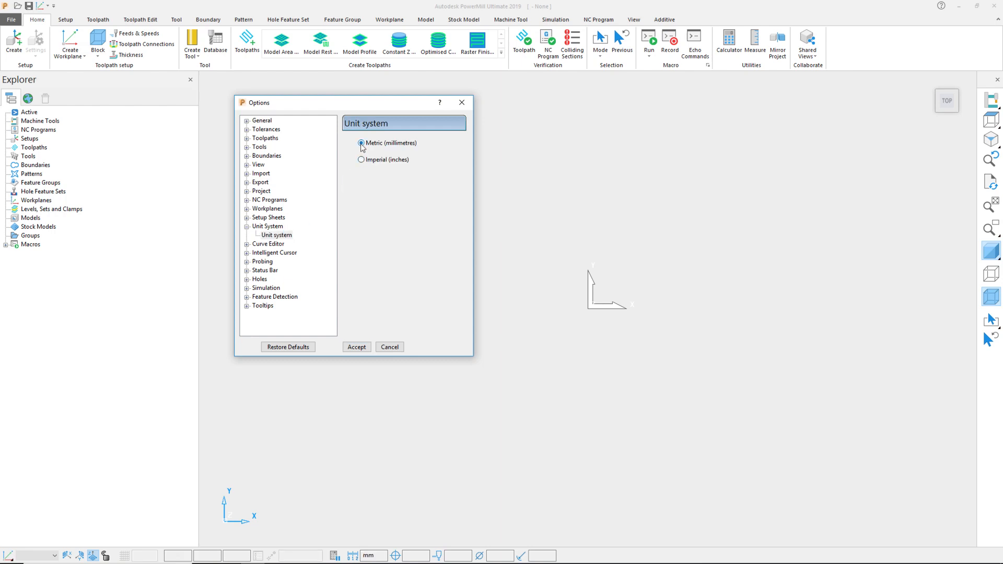
pyautogui.moveTo(694, 42)
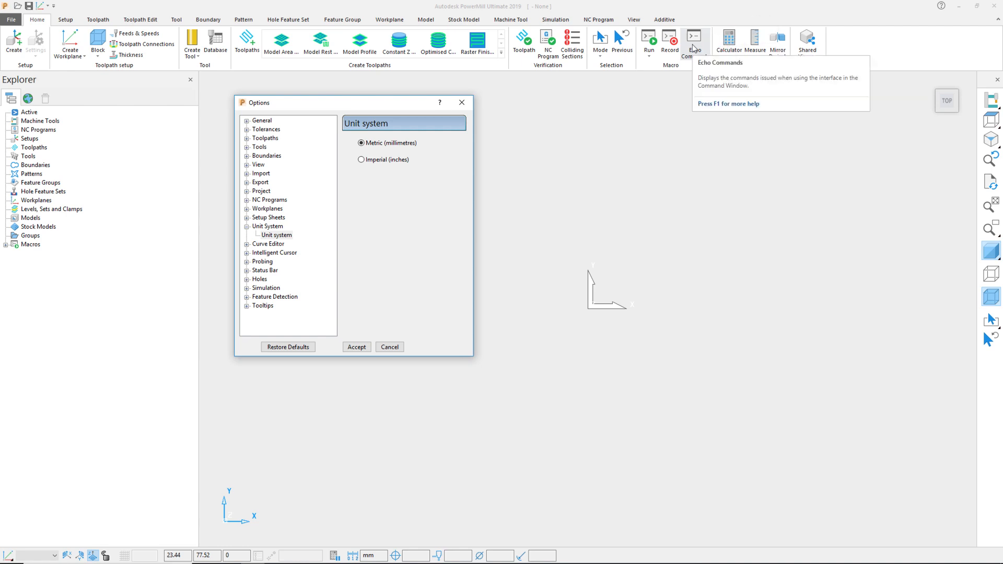
# Step: Enable Echo Commands, then switch units to inches and back to millimetres to log EDIT UNITS
pyautogui.click(694, 39)
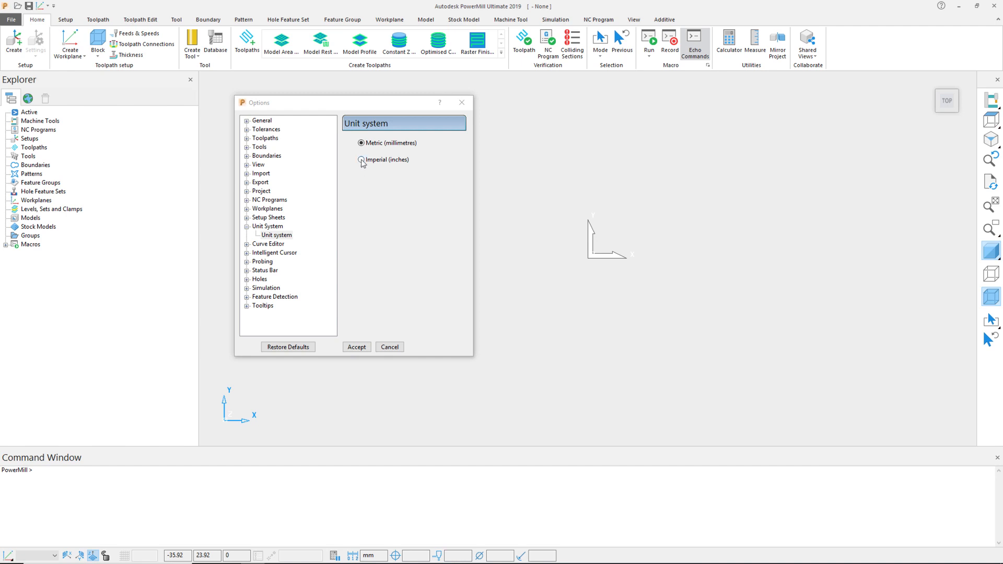
pyautogui.click(361, 158)
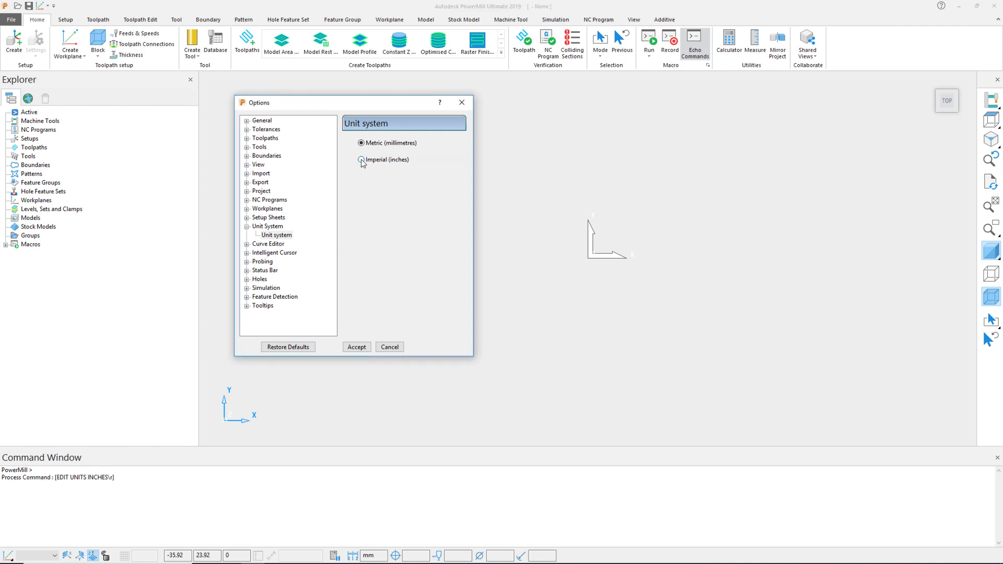
pyautogui.click(362, 159)
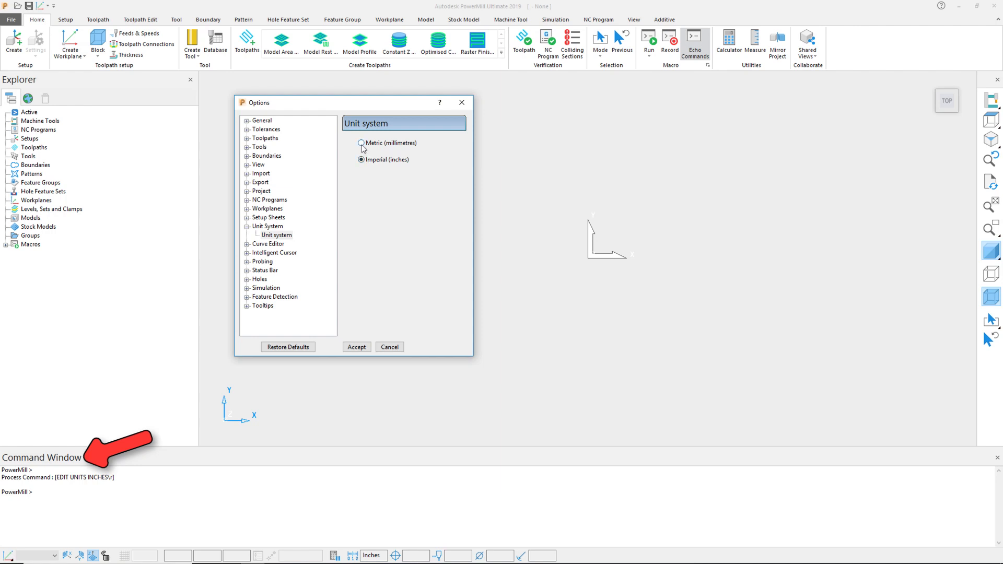
pyautogui.click(362, 143)
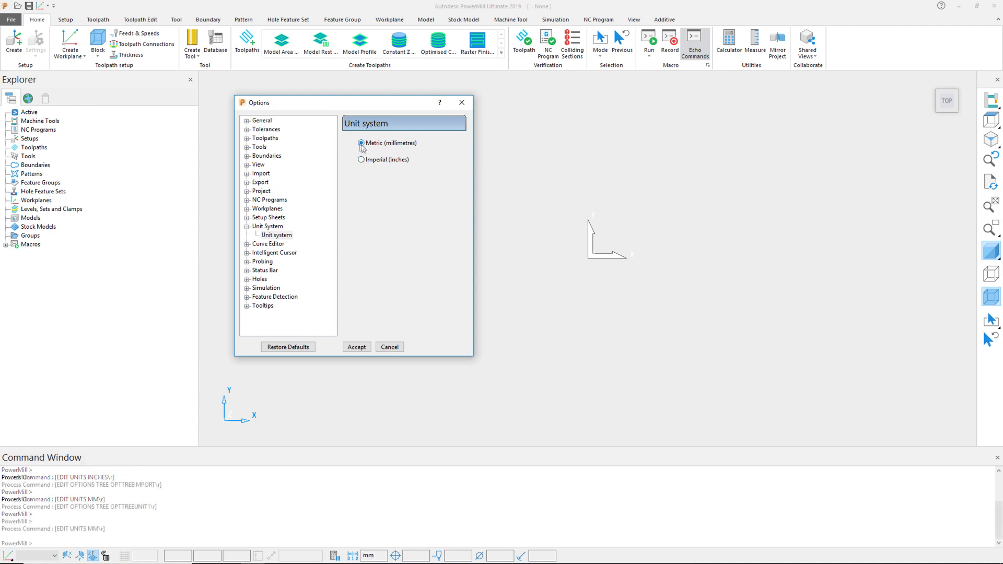
pyautogui.click(360, 143)
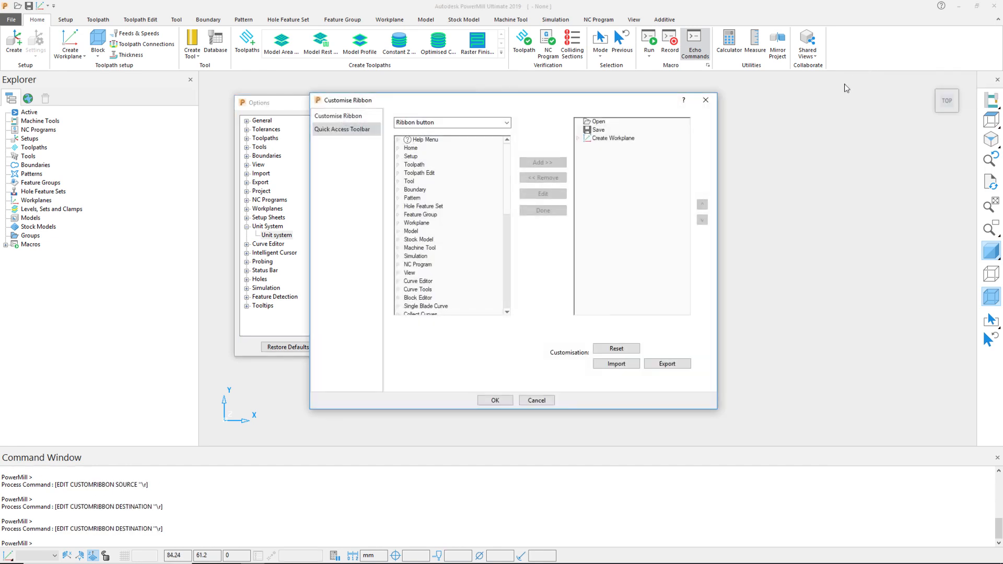
# Step: Add a new ribbon tab and name it Curt's Shortcut Bar
pyautogui.click(338, 116)
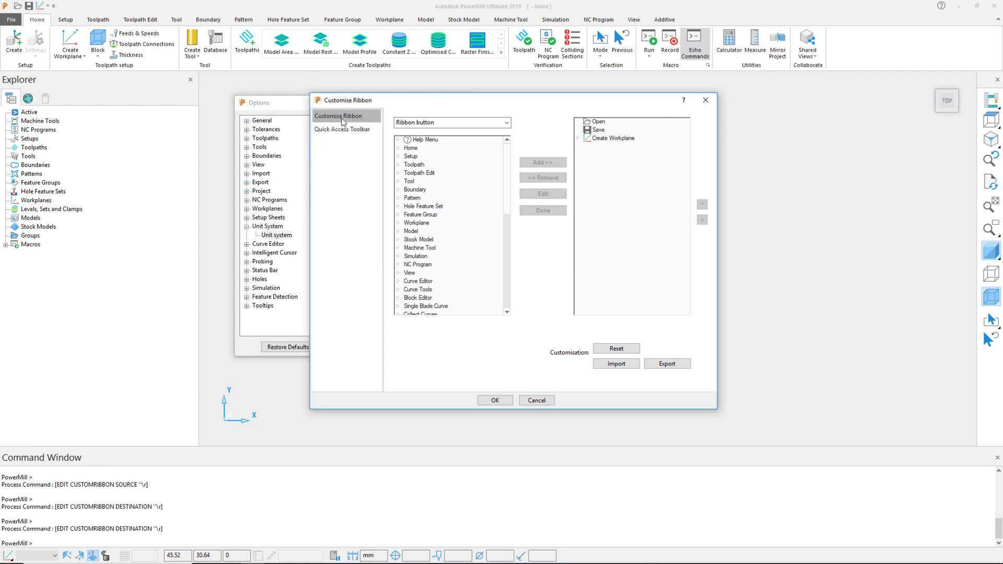
pyautogui.click(595, 330)
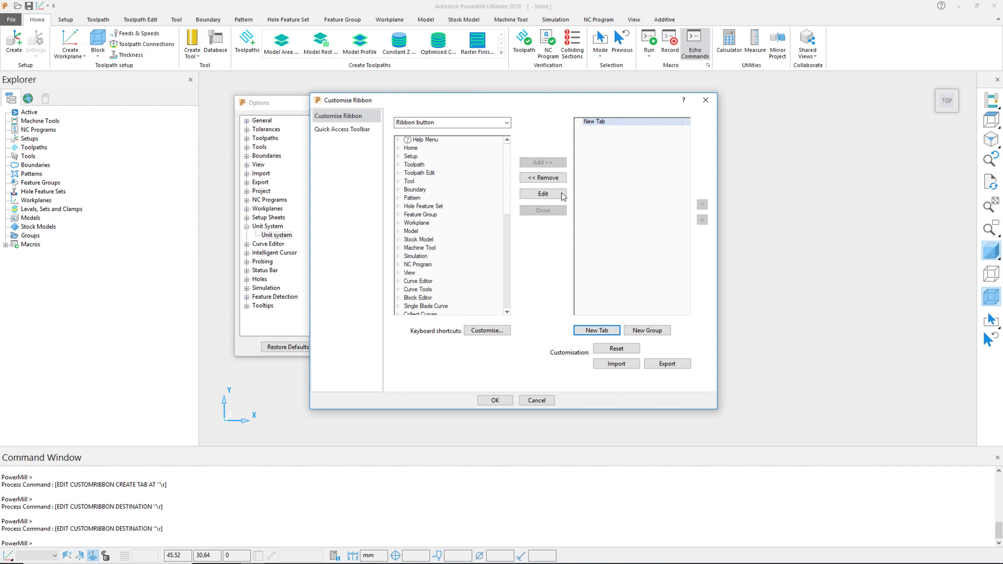
pyautogui.click(543, 195)
pyautogui.write("Curt's Shortcut")
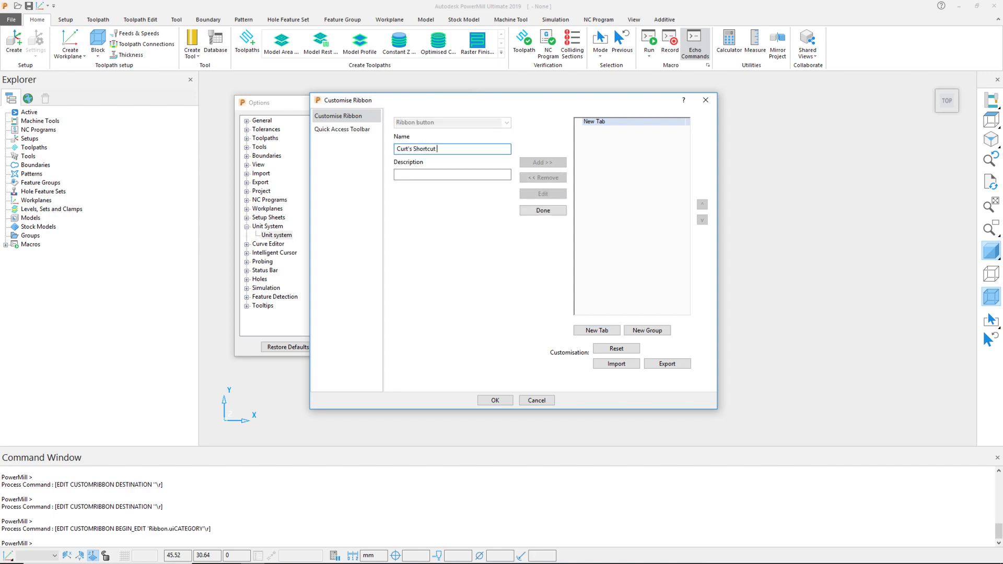
pyautogui.write('Bar')
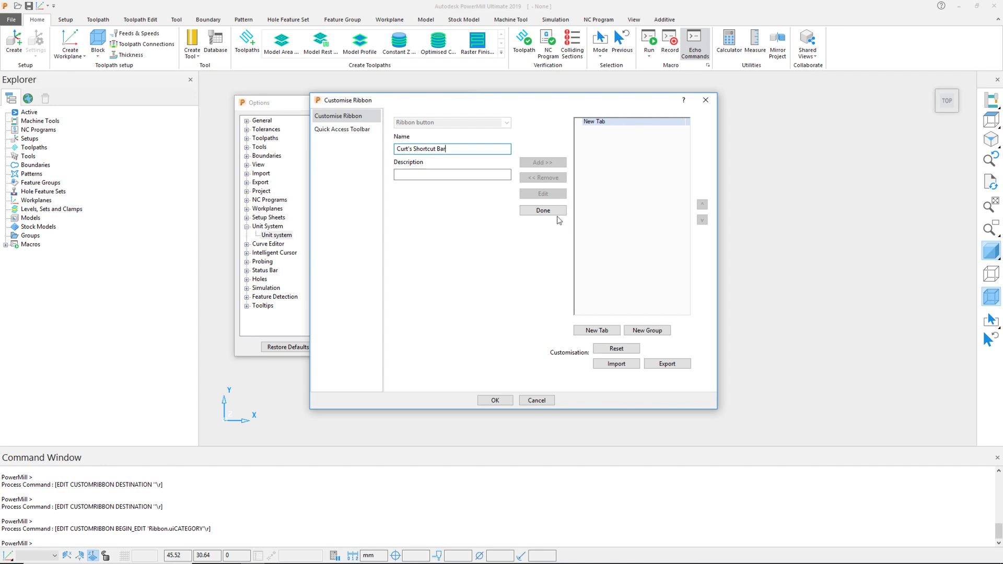
pyautogui.click(542, 210)
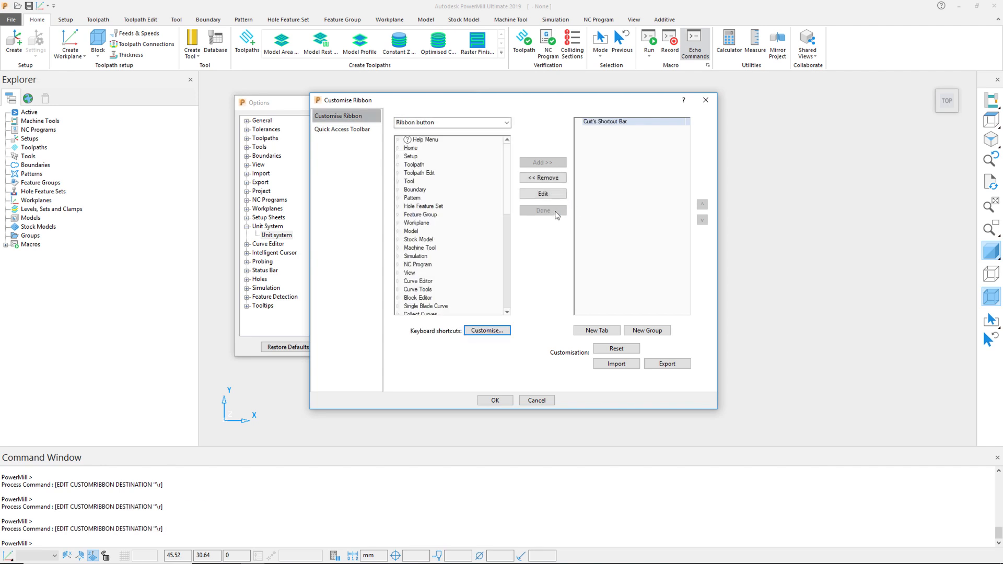
# Step: Add a new group to the tab and name it Change to Inches
pyautogui.click(645, 331)
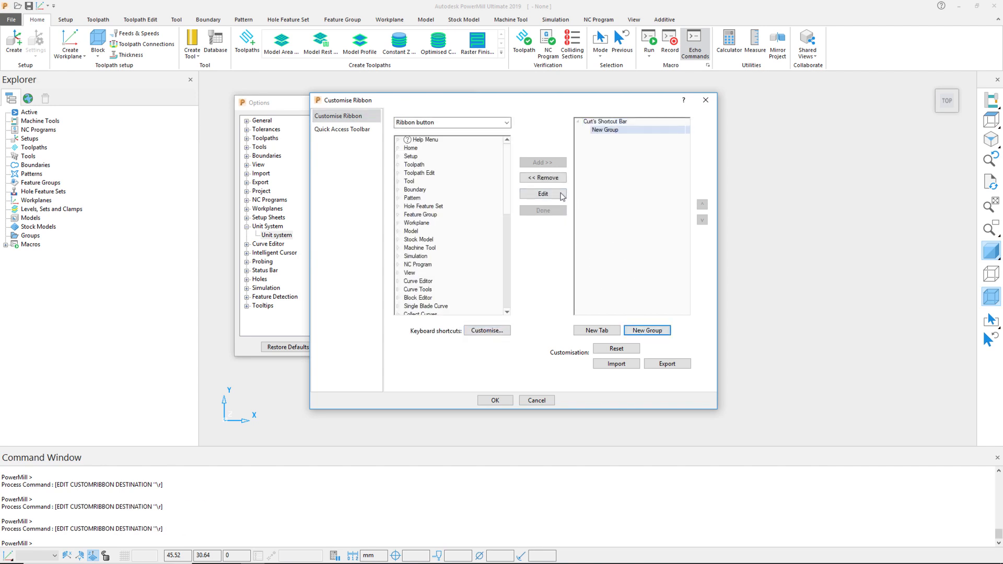
pyautogui.click(543, 195)
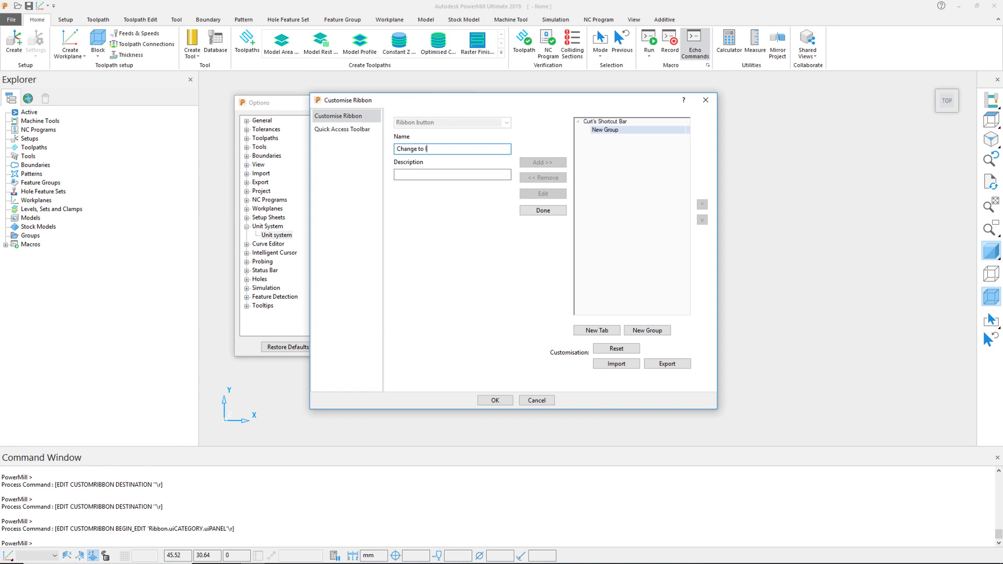
pyautogui.write('Inches')
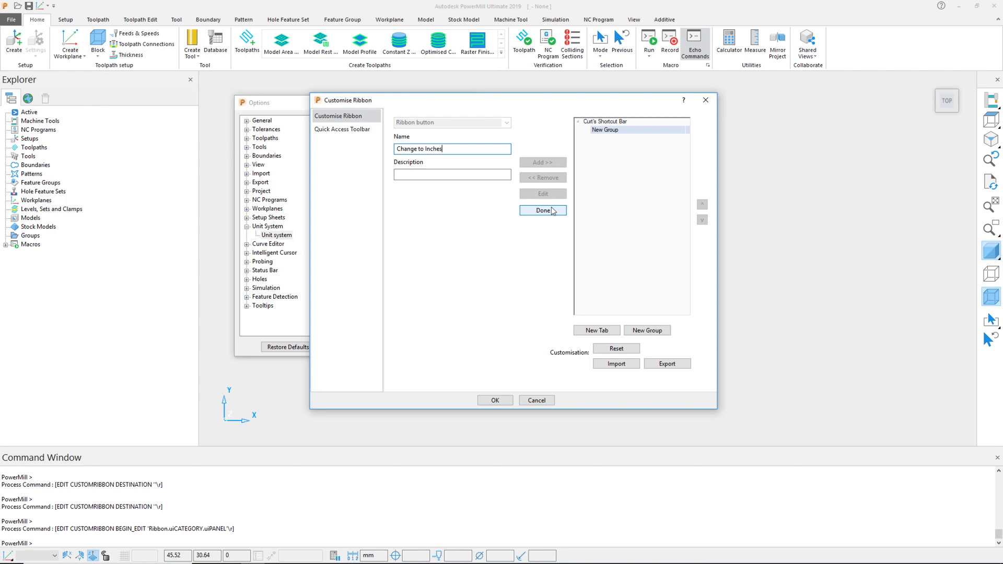
pyautogui.click(542, 210)
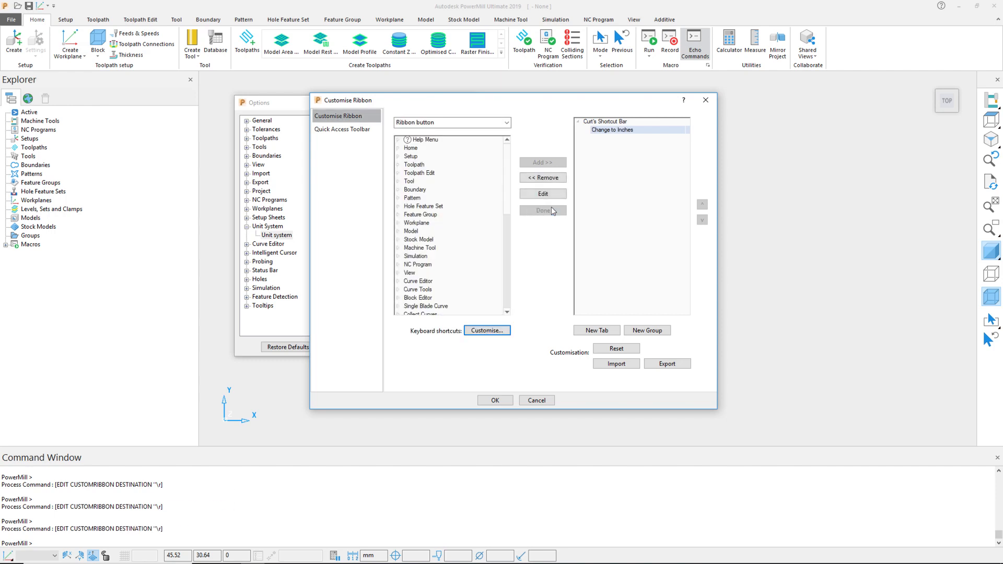
# Step: Add a Change to Inches button running EDIT UNITS INCHES with a picture assigned
pyautogui.click(451, 122)
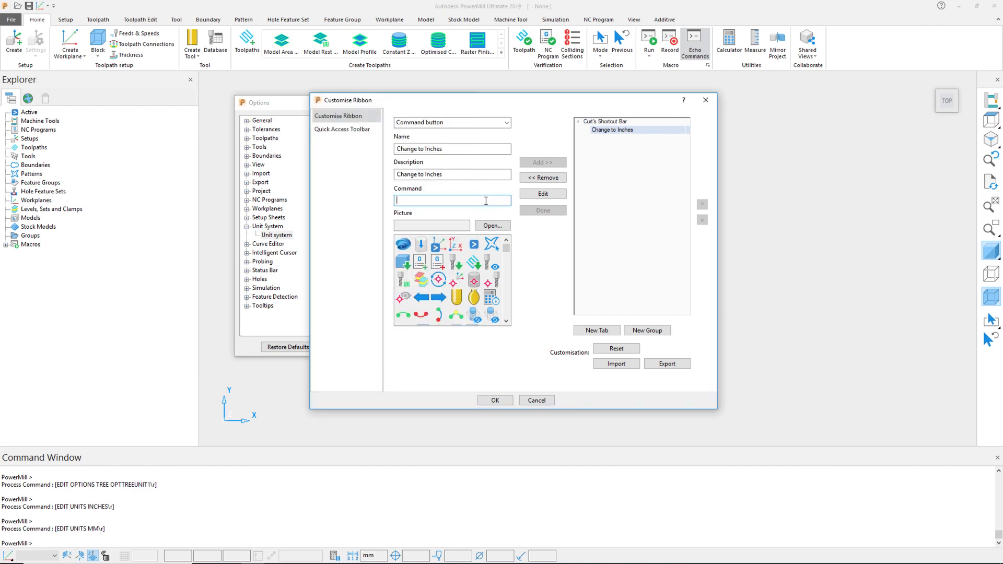
pyautogui.click(491, 226)
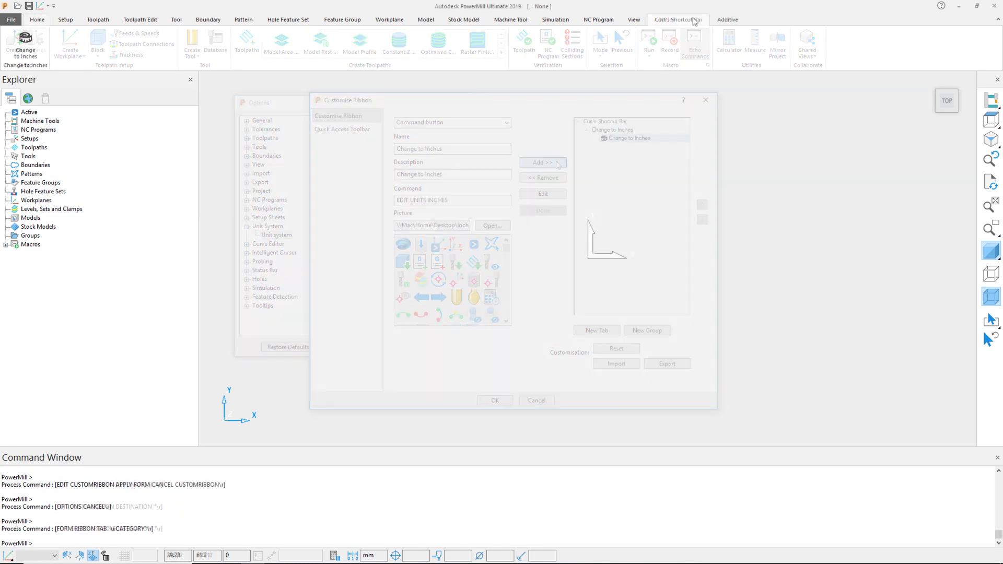
# Step: Show Curt's Shortcut Bar and try the new unit-switch button, with the flange part loaded
pyautogui.click(494, 401)
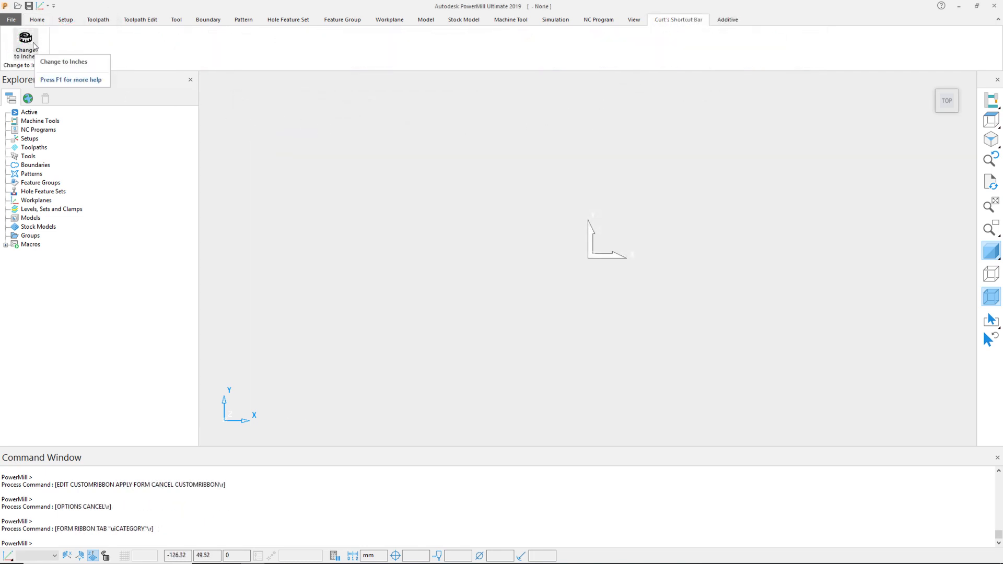
pyautogui.click(25, 42)
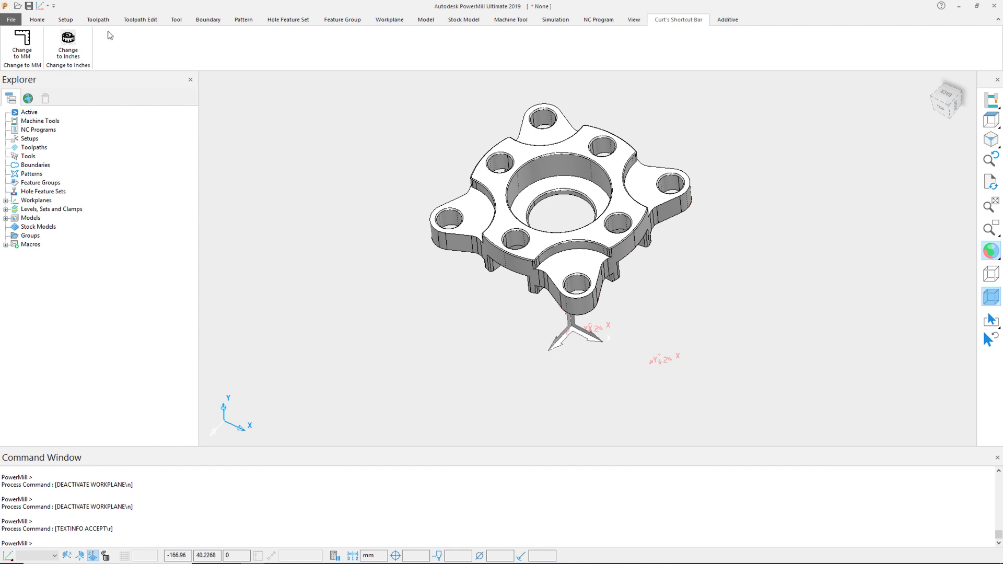
# Step: Create a setup and import Boundary Example - VISE.step as its clamp
pyautogui.click(65, 19)
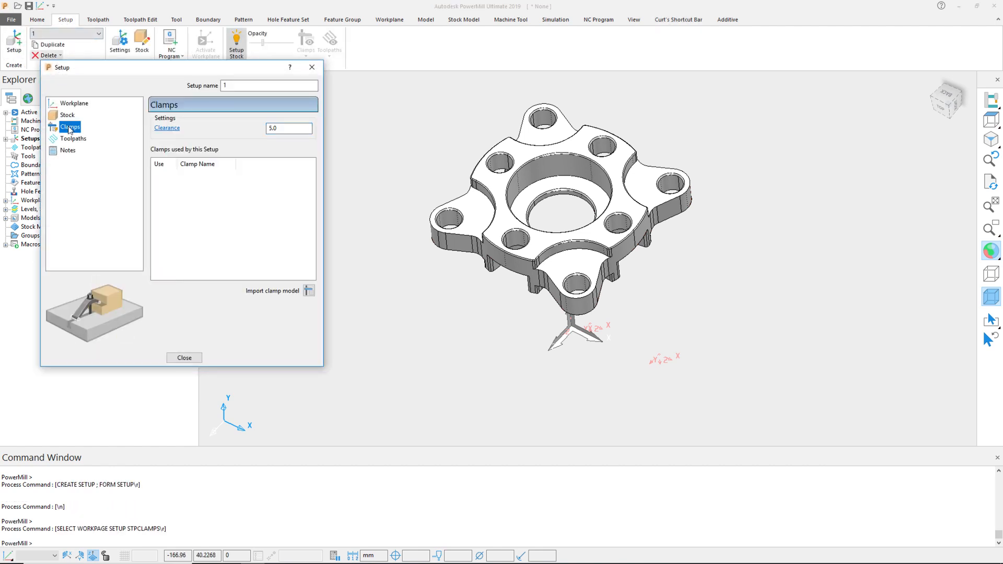
pyautogui.click(309, 290)
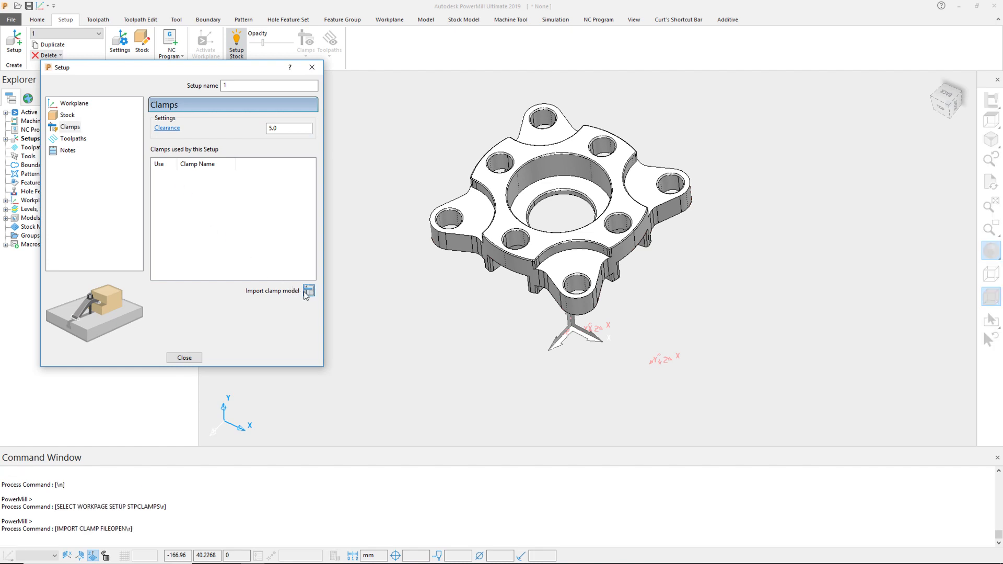
pyautogui.click(309, 292)
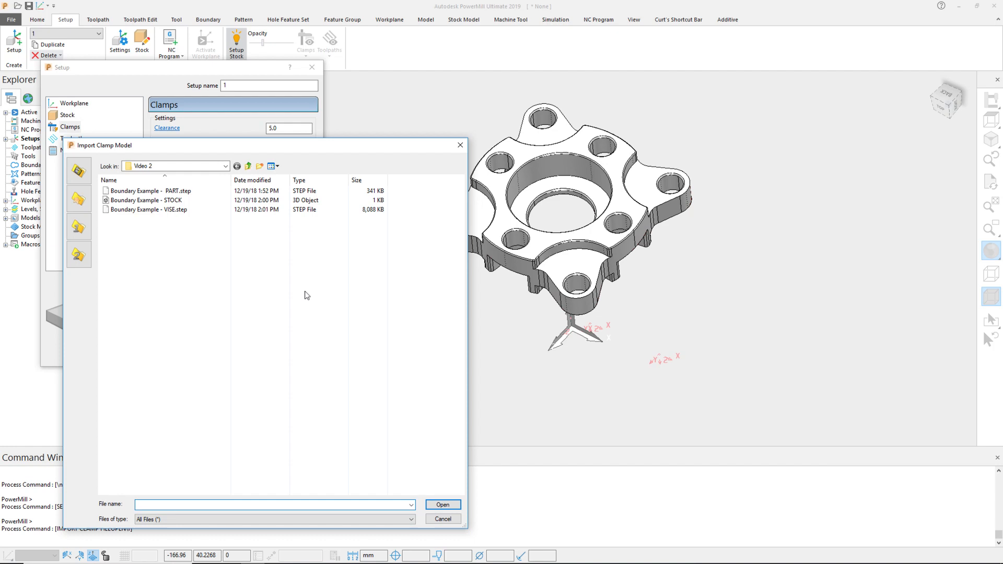
pyautogui.click(150, 209)
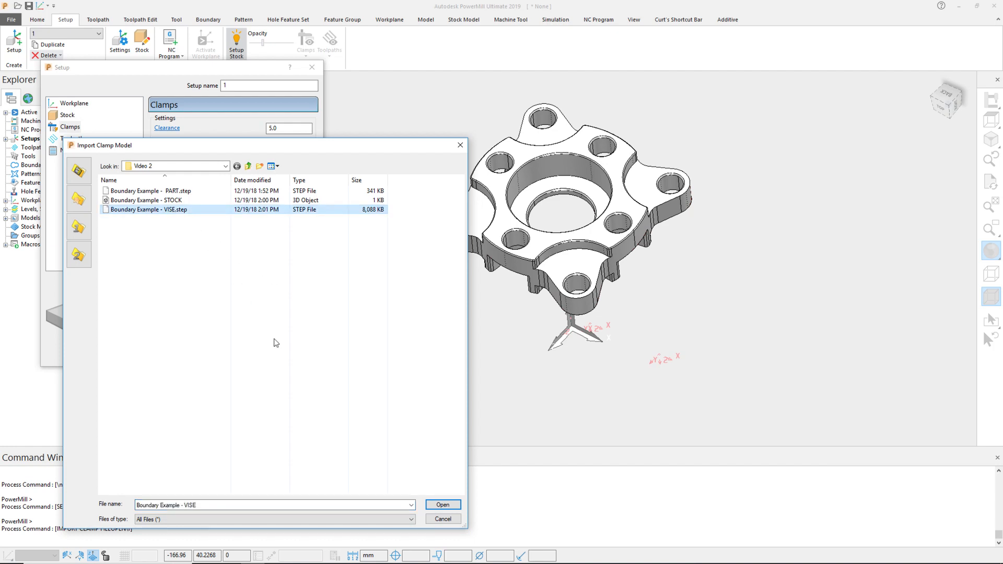
pyautogui.click(442, 505)
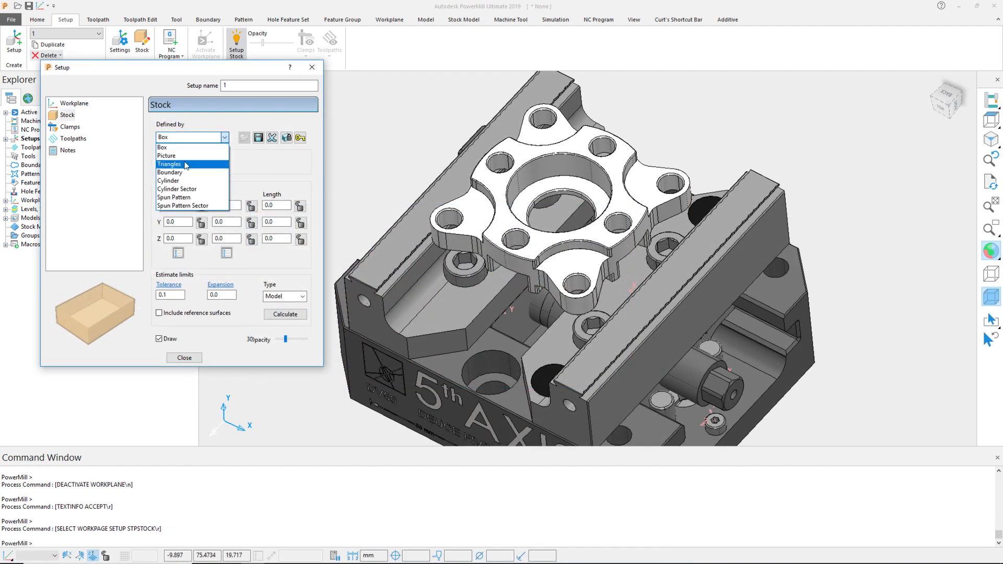
# Step: Define the stock by Triangles from Boundary Example - STOCK.stl and choose its coordinate system
pyautogui.click(169, 164)
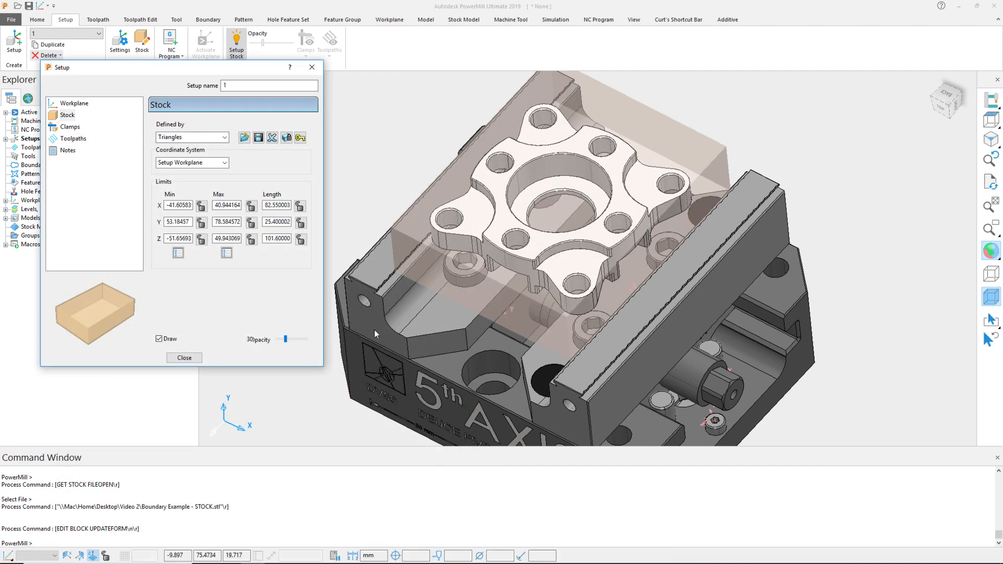
pyautogui.click(191, 163)
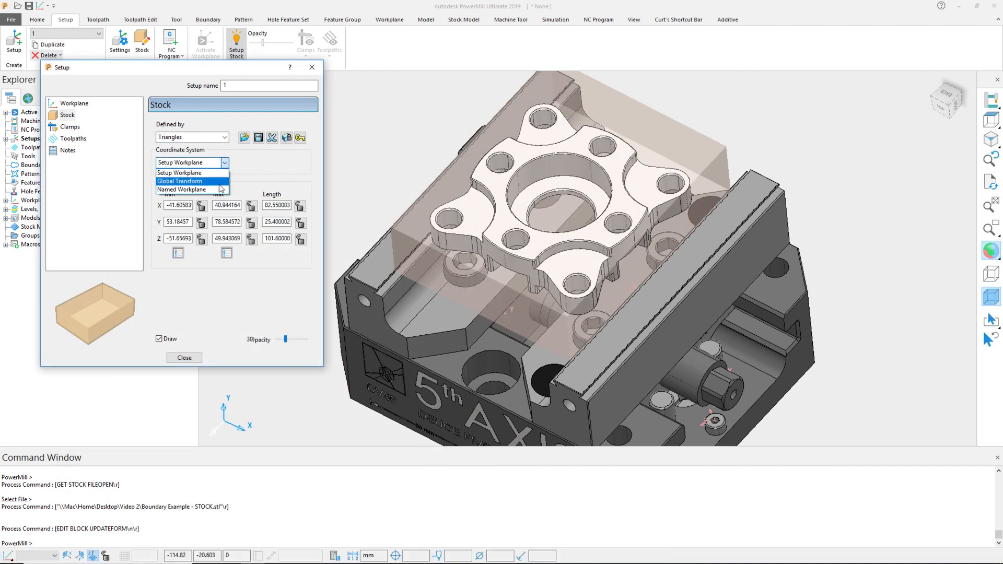
pyautogui.click(74, 103)
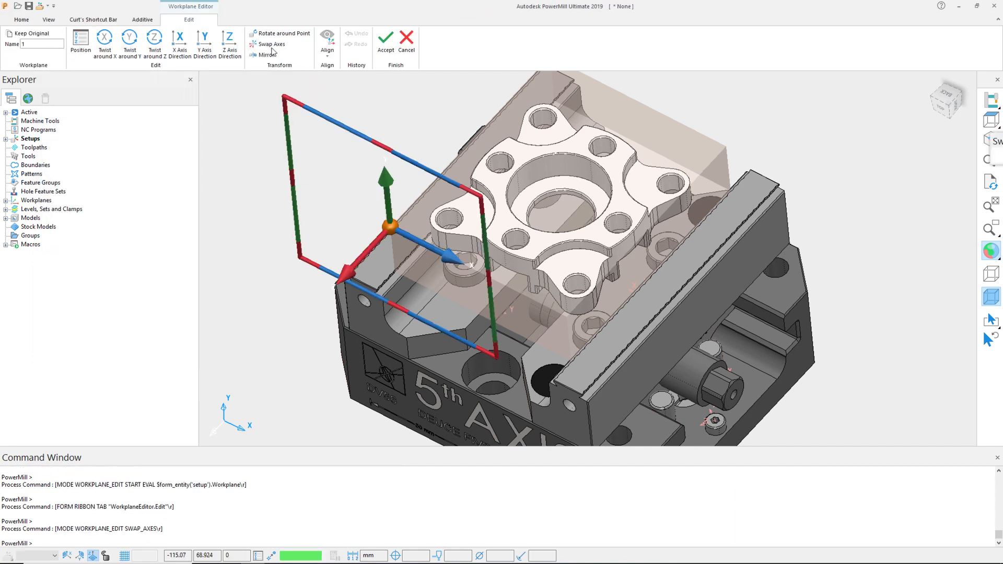
# Step: Swap the setup workplane's axes and accept the reoriented workplane
pyautogui.click(270, 44)
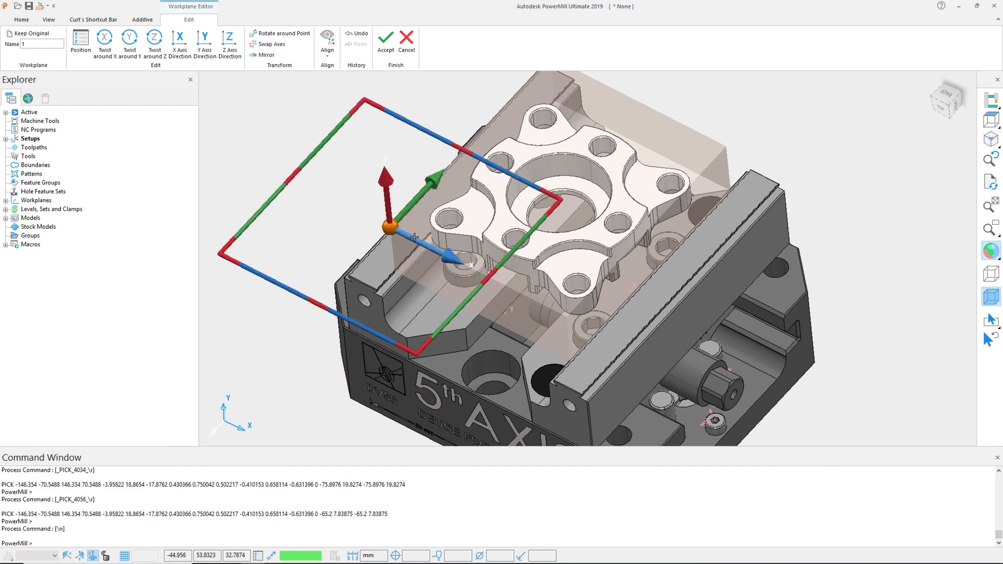
pyautogui.click(385, 39)
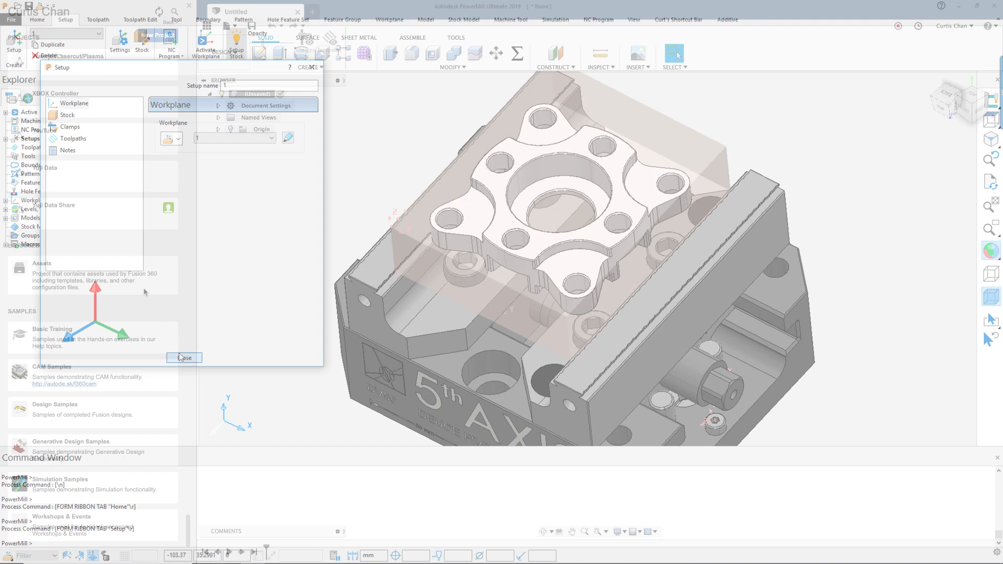
# Step: Browse CAM Samples > Workholding, looking into the Orange Vise folder
pyautogui.click(184, 358)
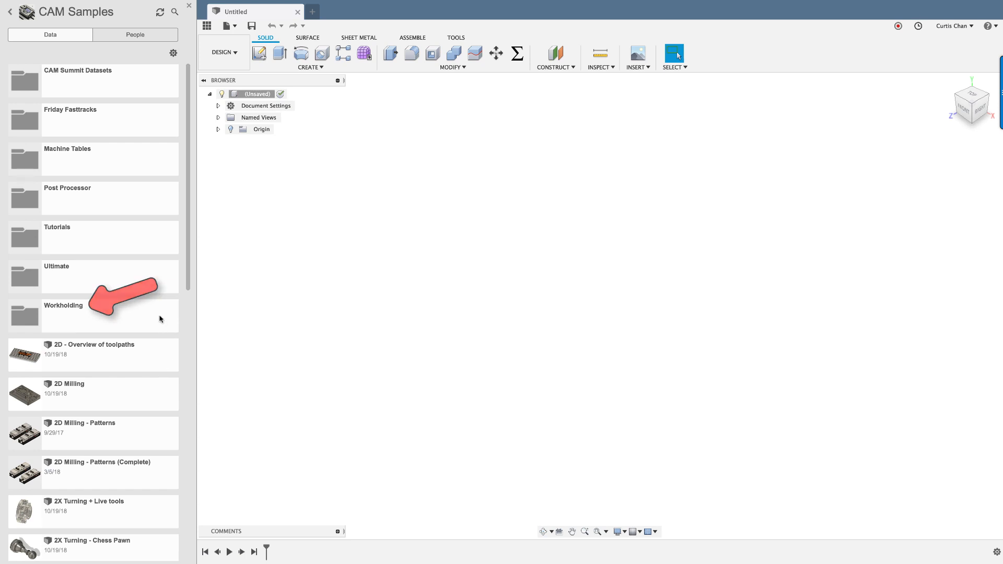
pyautogui.doubleClick(64, 306)
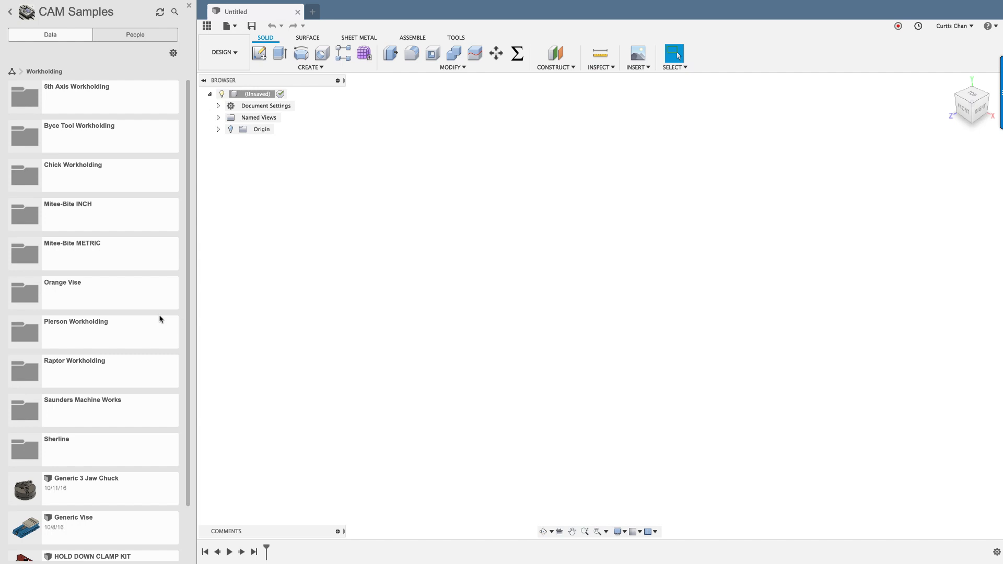
pyautogui.doubleClick(61, 283)
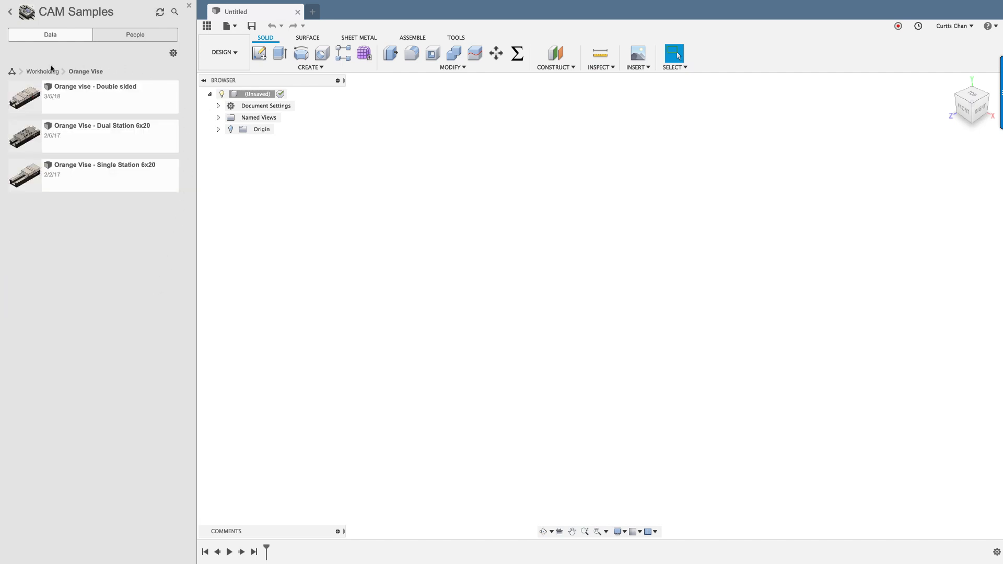
pyautogui.click(42, 71)
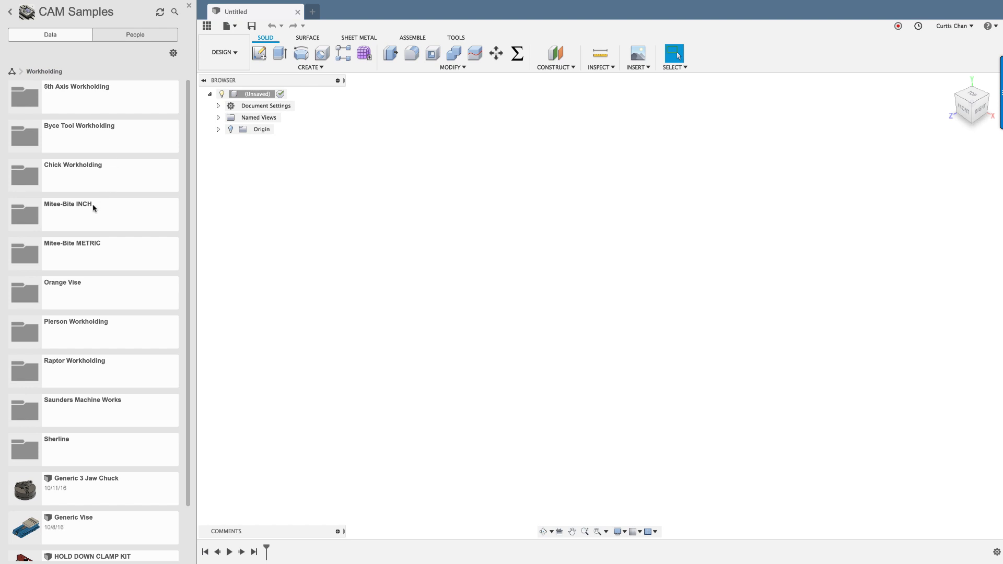
# Step: Open the Chick Multi-Lok 1550 model via the Mitee-Bite INCH and Compact Toe Clamp folders
pyautogui.doubleClick(67, 204)
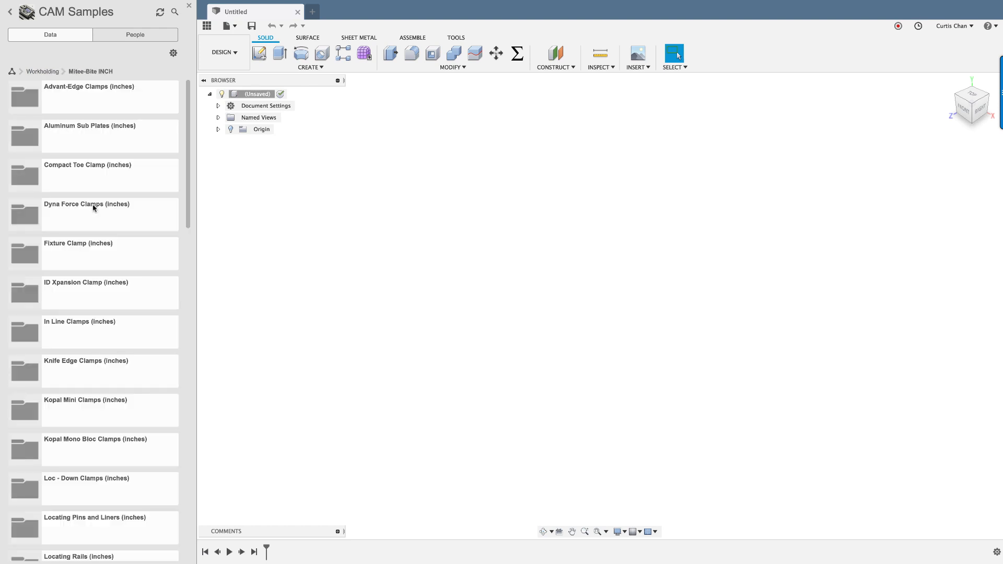
pyautogui.doubleClick(88, 165)
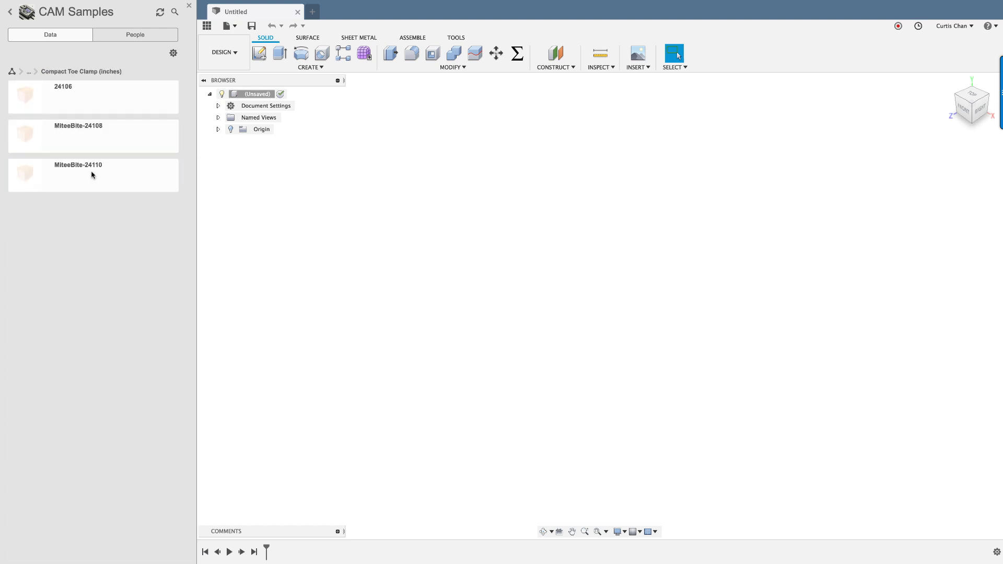
pyautogui.doubleClick(93, 214)
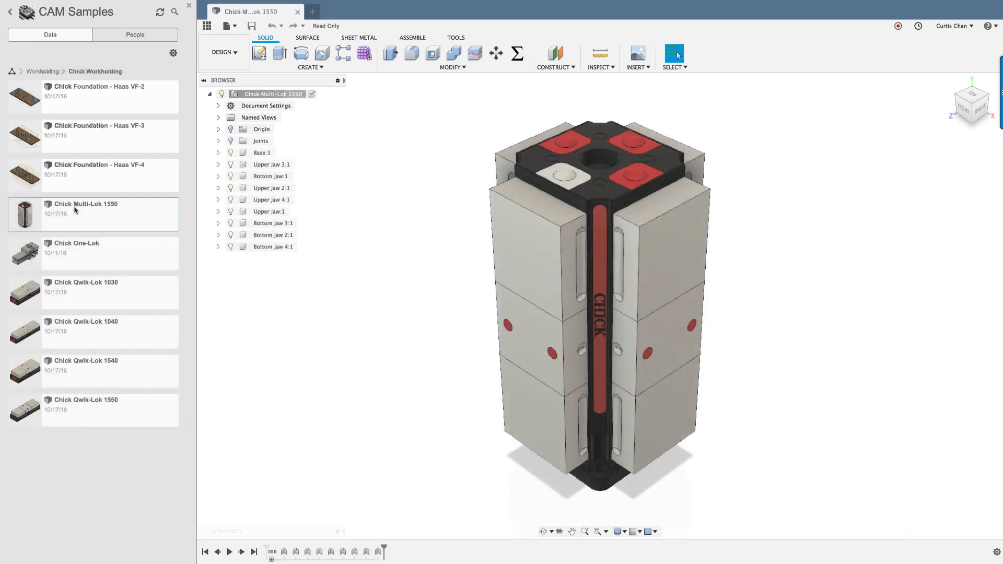